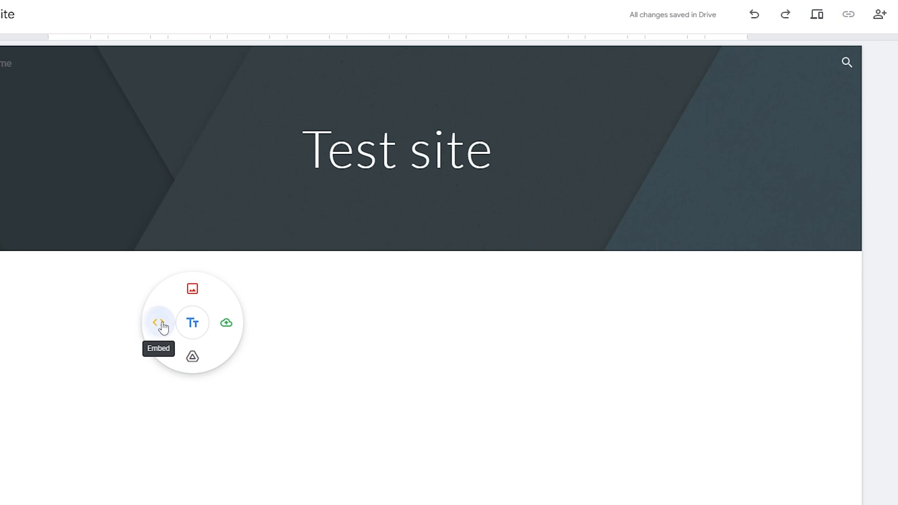
Step: Embed the Google Drive folder by its web address onto the Test site page
left_click(158, 323)
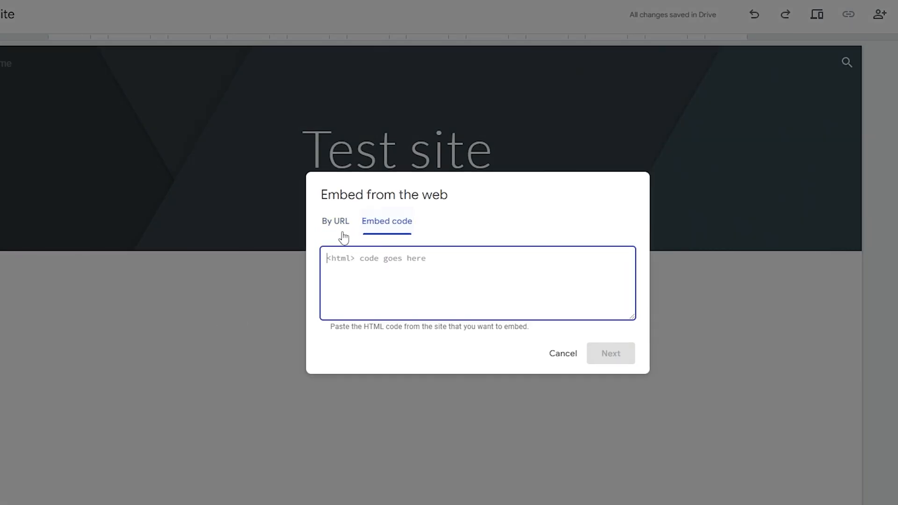
left_click(335, 221)
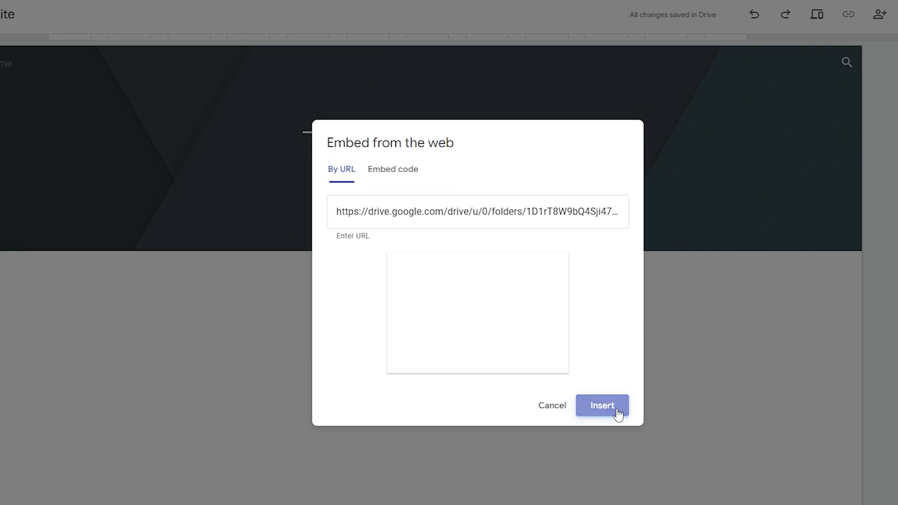
left_click(601, 405)
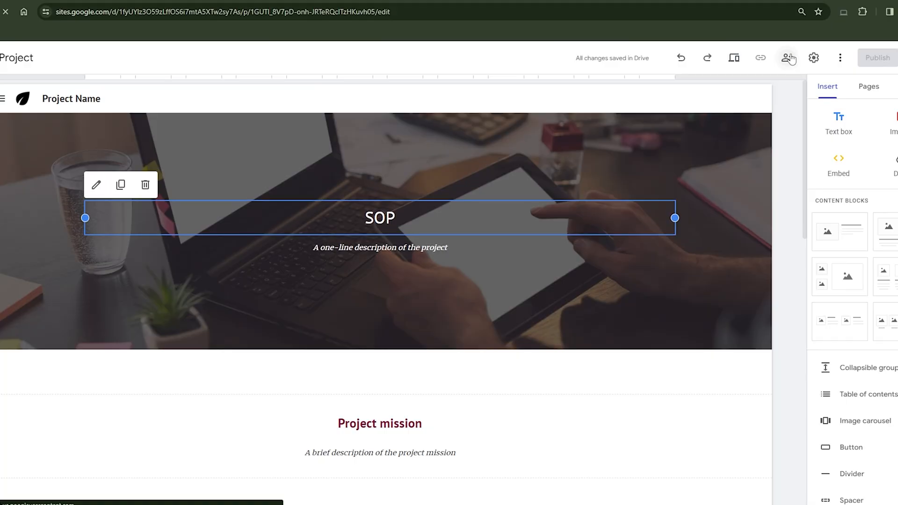
Step: Change the draft's general access from Restricted to the itGenius AU organisation
left_click(787, 57)
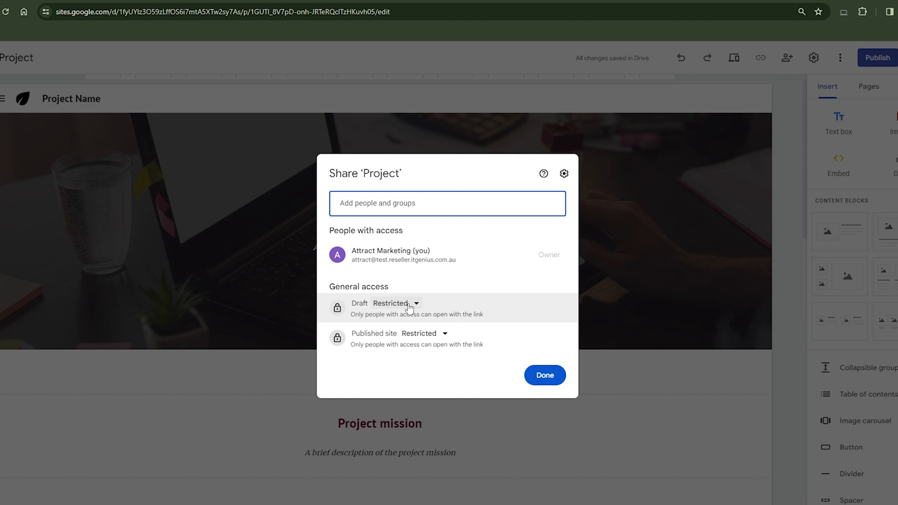
left_click(394, 303)
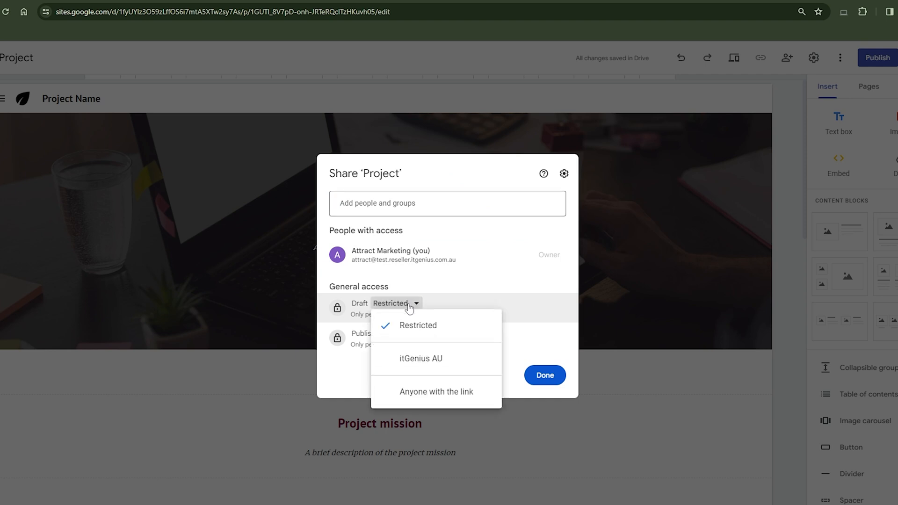
mouse_move(420, 358)
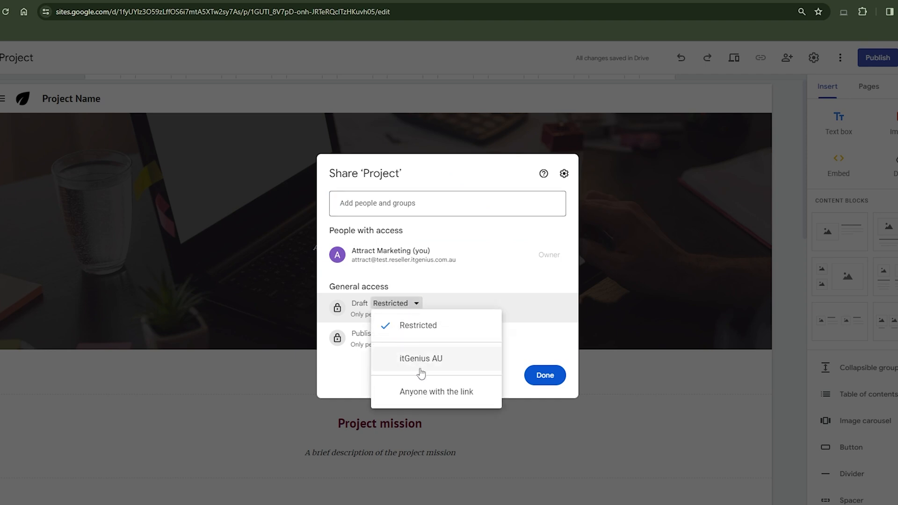
left_click(420, 358)
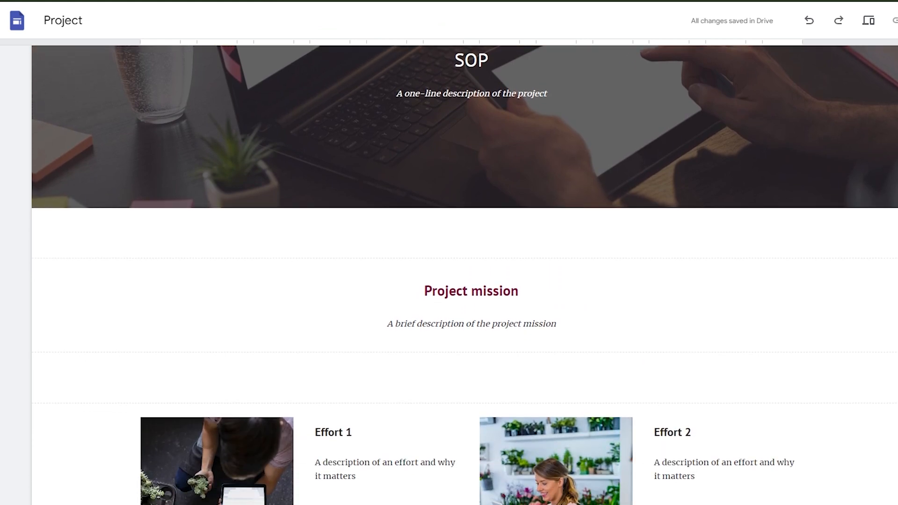
scroll("down", 3)
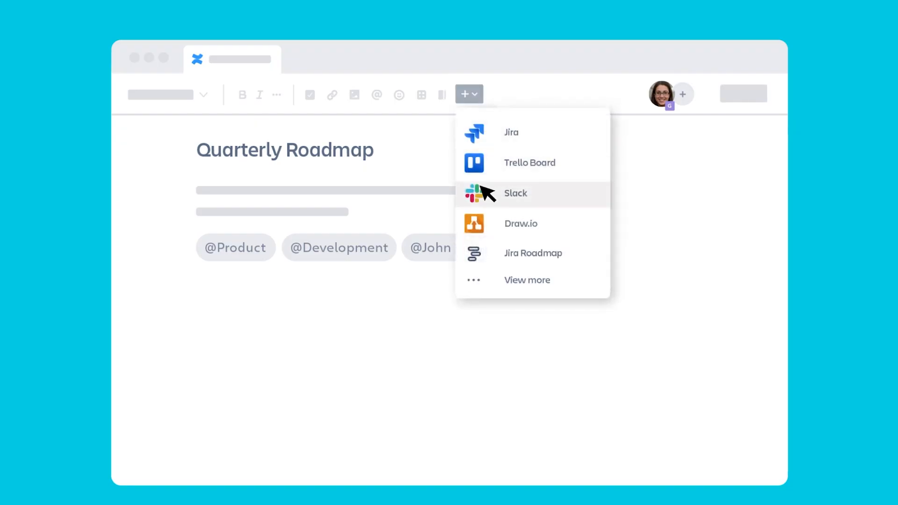
Step: Add a Jira Roadmap timeline and trigger the automation rule on status 'Ready for review'
left_click(532, 254)
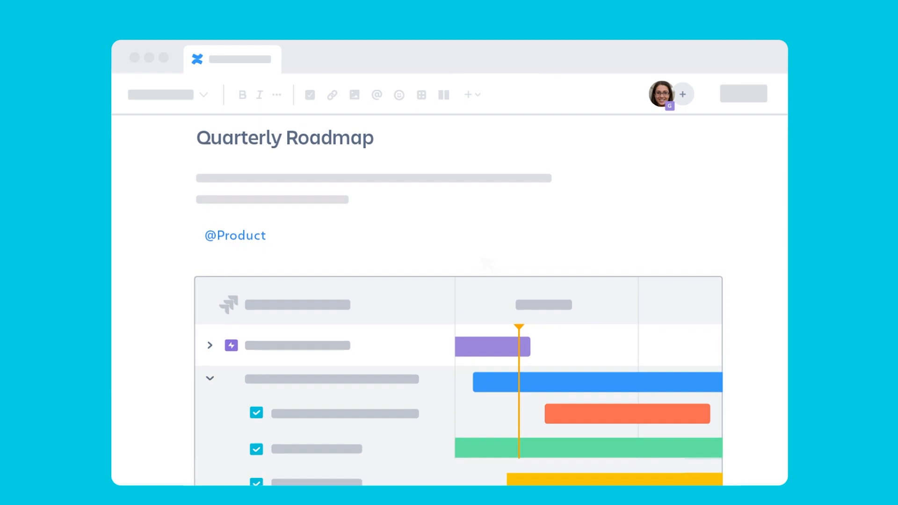
scroll("down", 3)
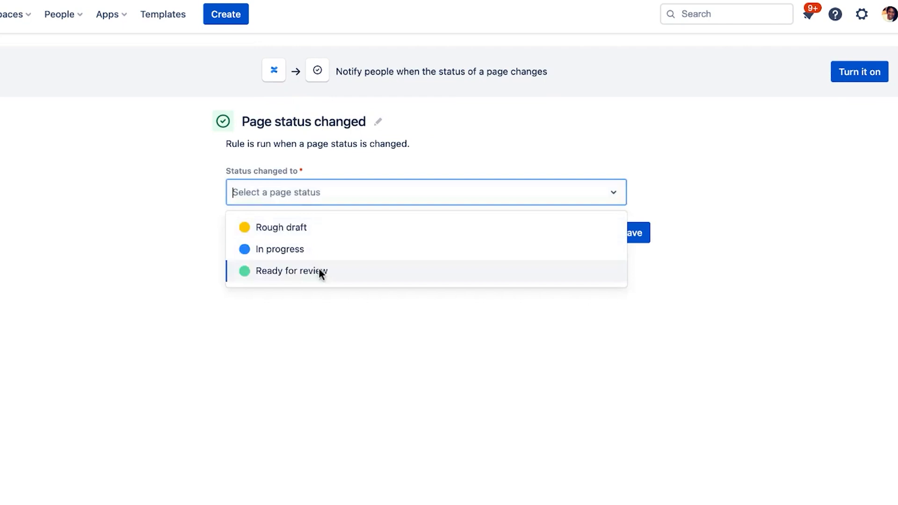
left_click(292, 271)
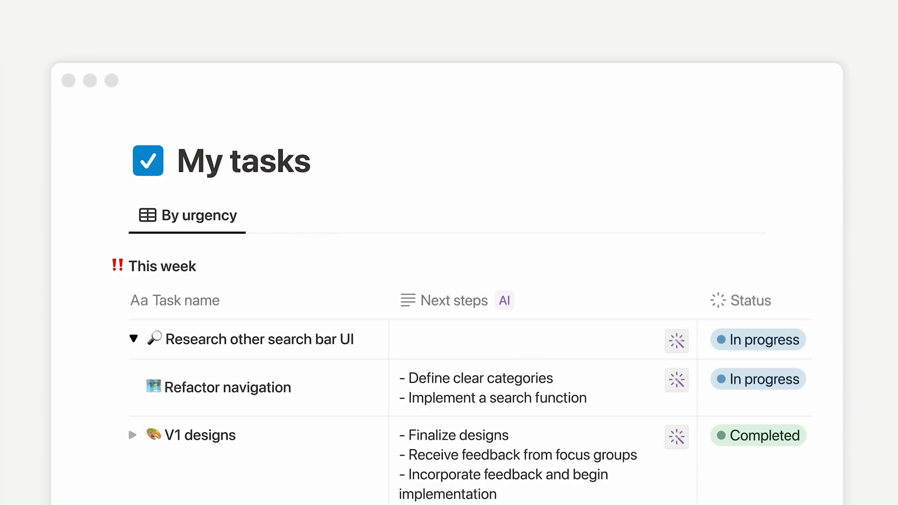
Step: Create a new doc in the Docs database and use the slash menu on Tasks
left_click(676, 342)
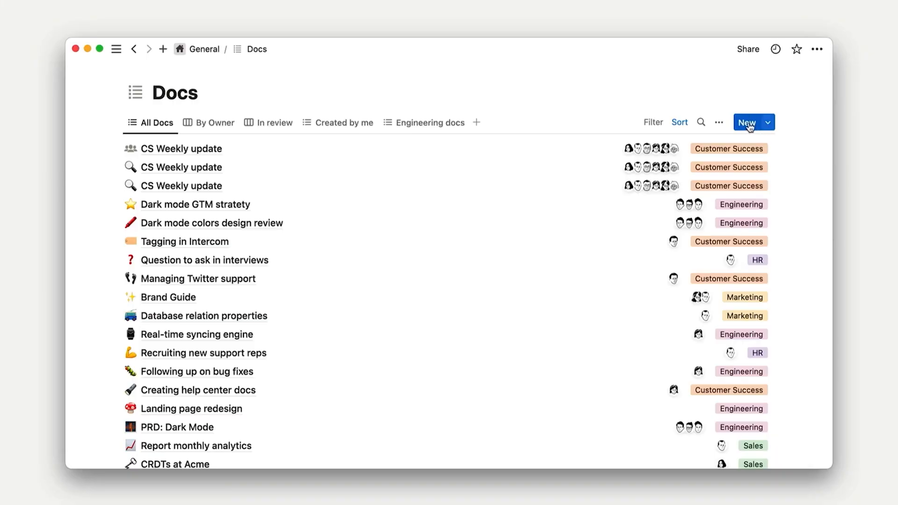
left_click(747, 121)
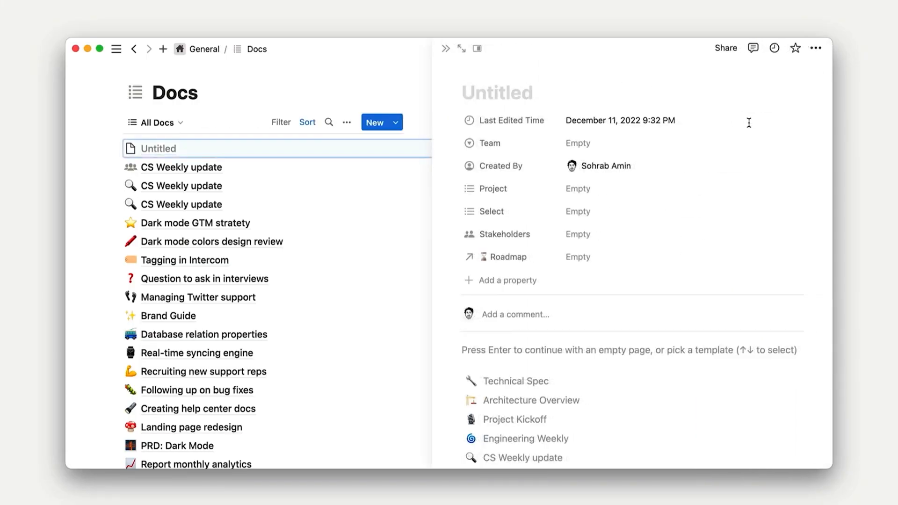
scroll("down", 3)
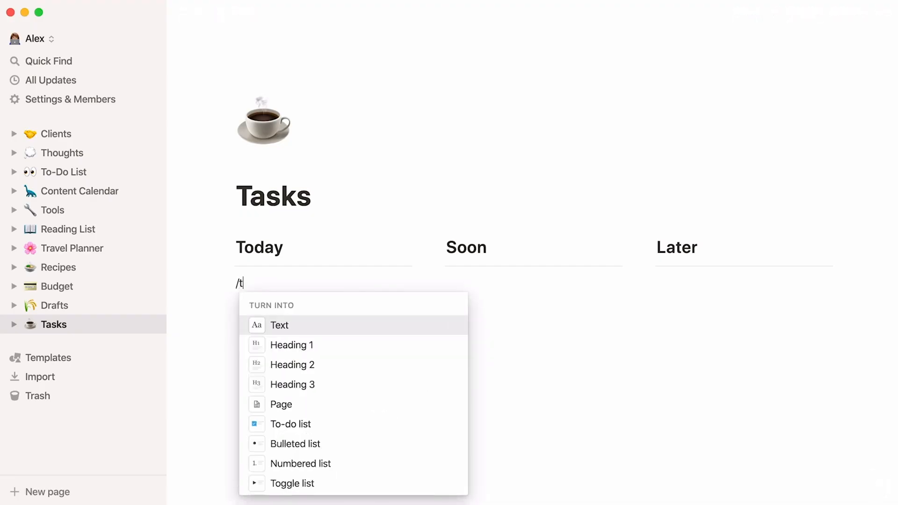
left_click(290, 423)
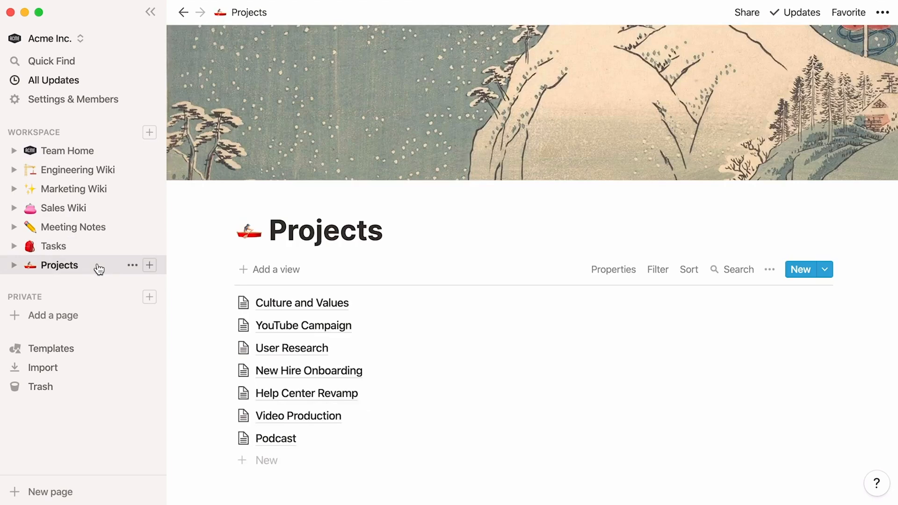
Step: Review the Help Center Revamp project page from the Projects list
left_click(307, 394)
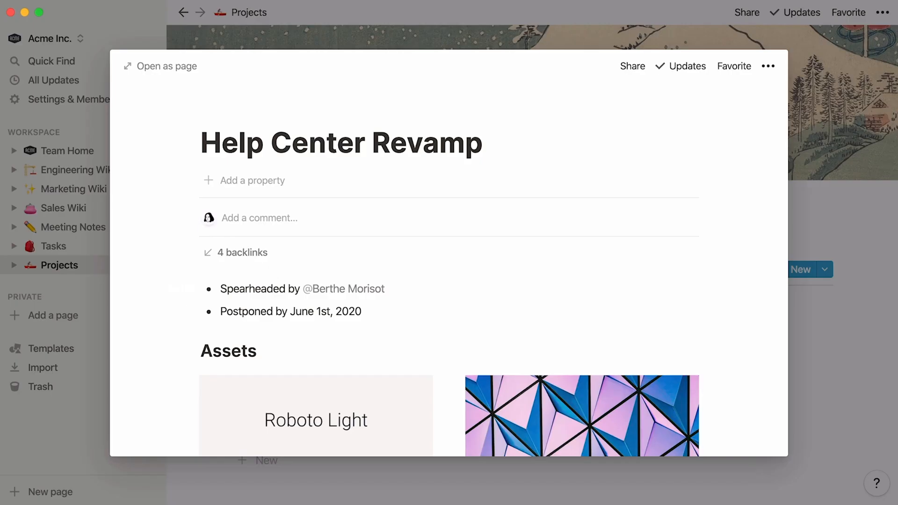
scroll("down", 3)
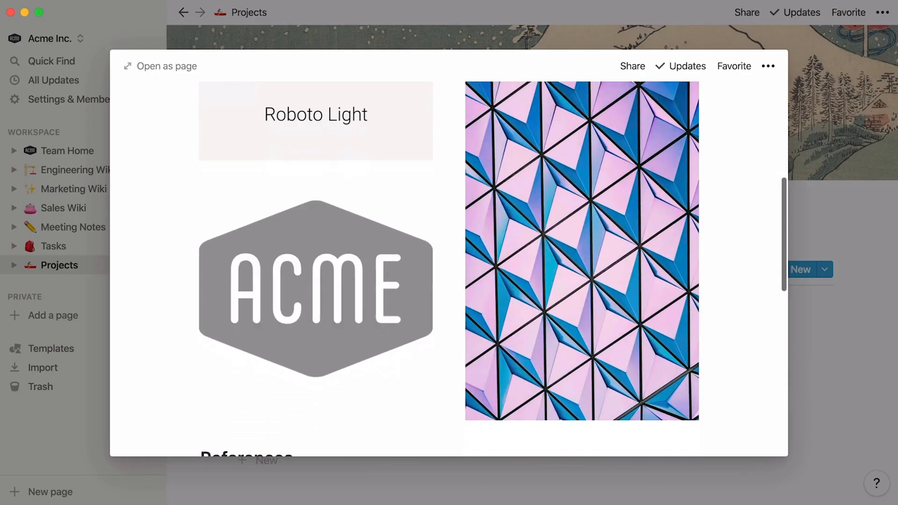
scroll("up", 3)
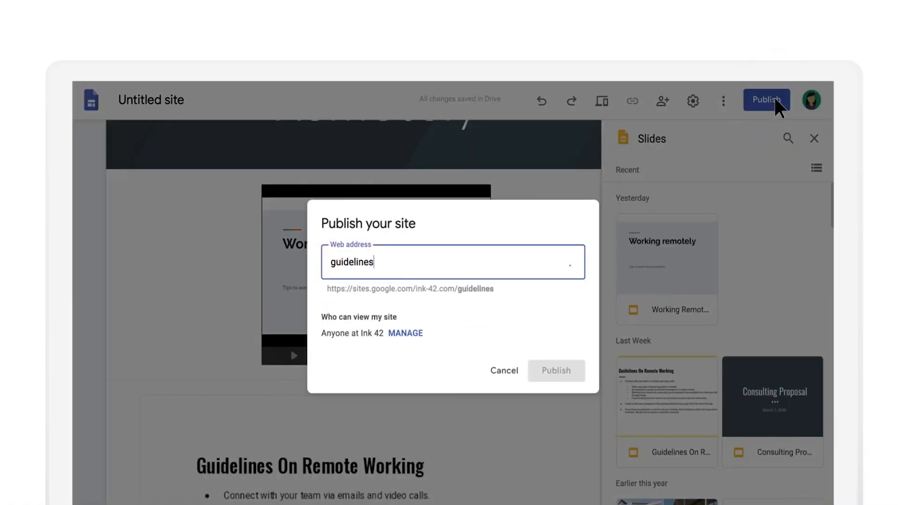
Step: Publish the site at the web address 'guidelinesonworkingremotely'
type("onworkingremotely")
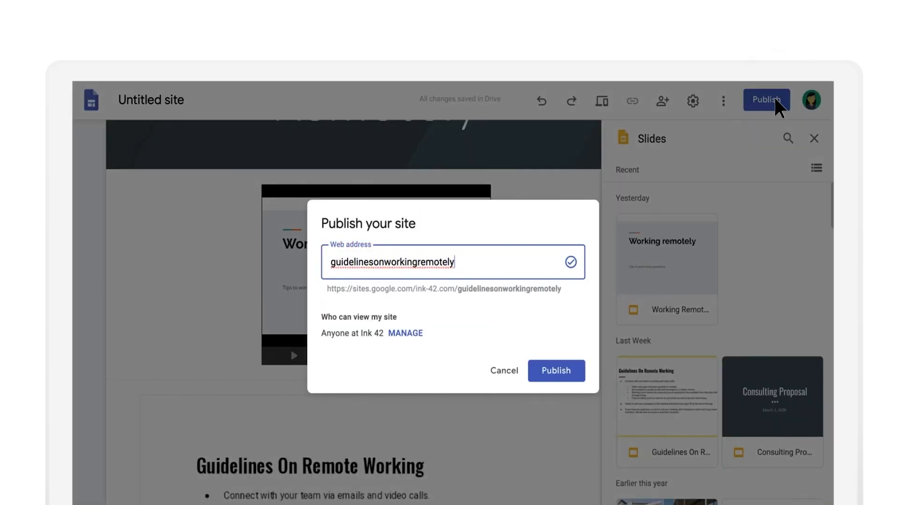
left_click(555, 371)
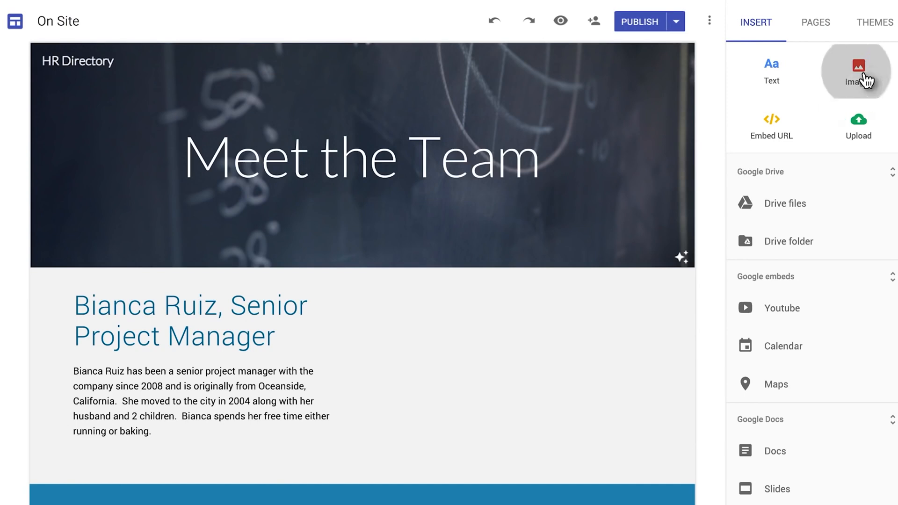
Step: Begin inserting an image from the Insert panel onto the Meet the Team page
left_click(858, 69)
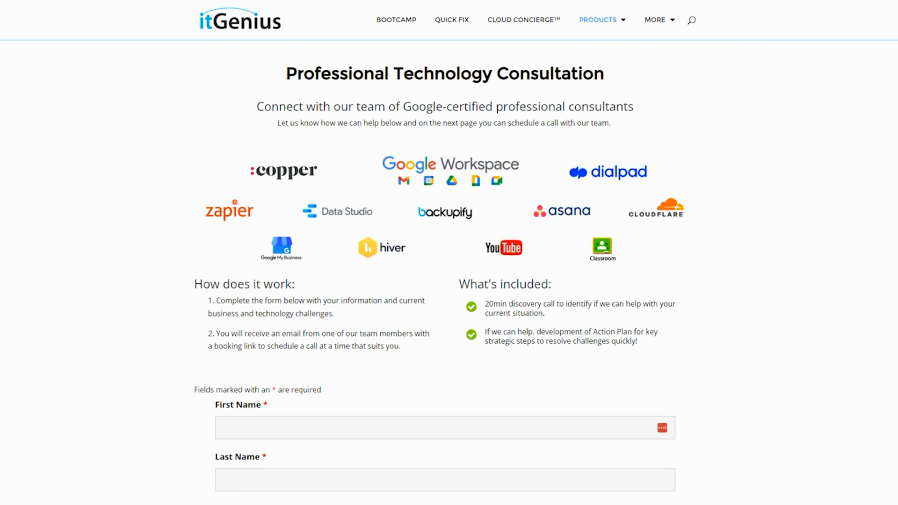
Step: Visit the Cloud Concierge service page, then the Quick Fix Support page
left_click(522, 20)
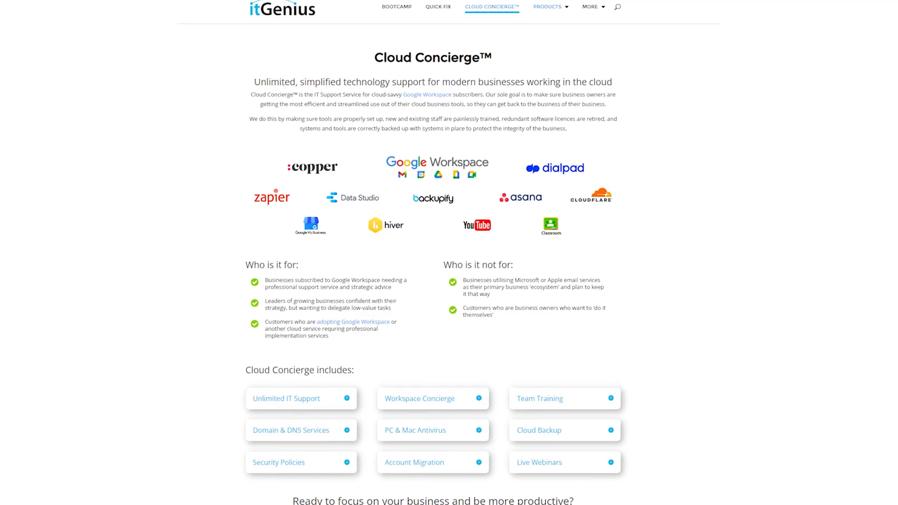
left_click(437, 7)
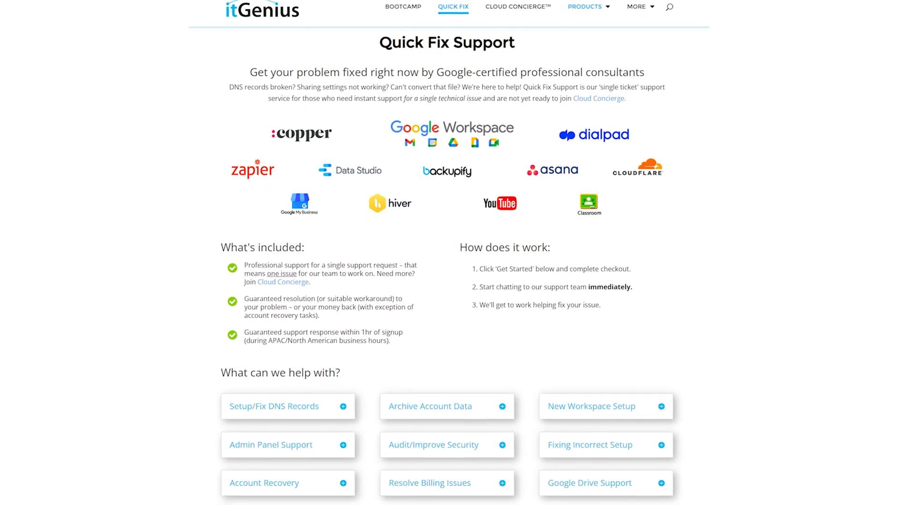